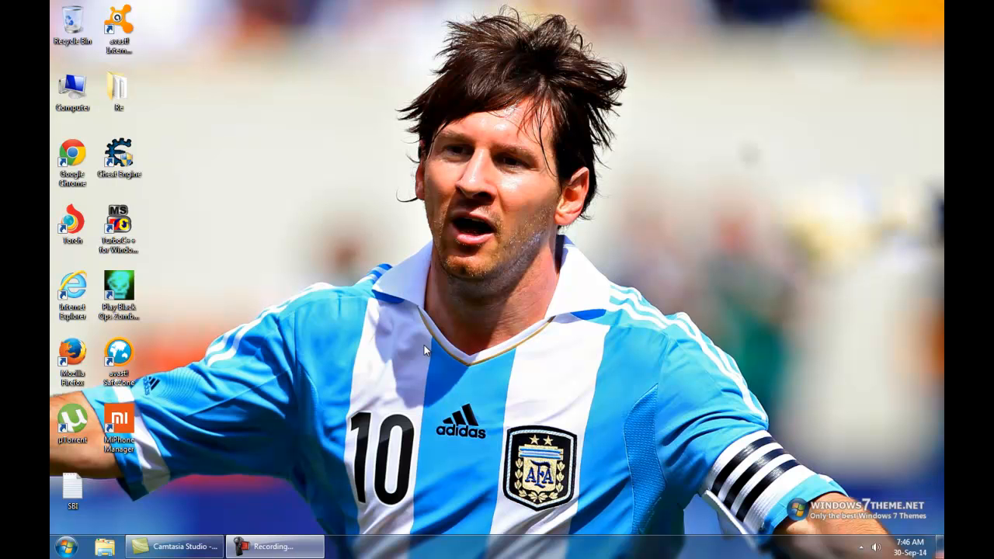
mouse_move(252, 356)
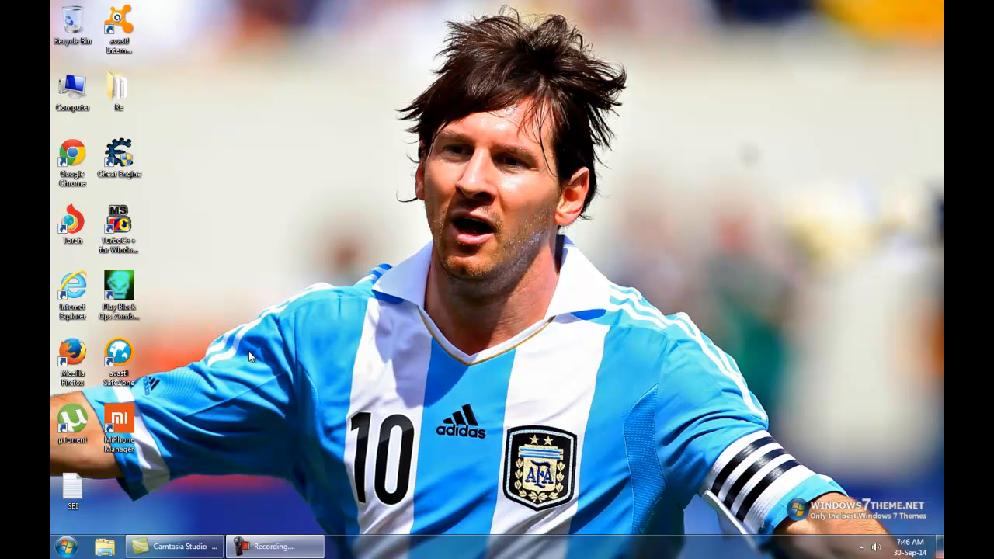
- Launch MiPhone Manager from the desktop shortcut to show the connected phone's overview
double_click(118, 419)
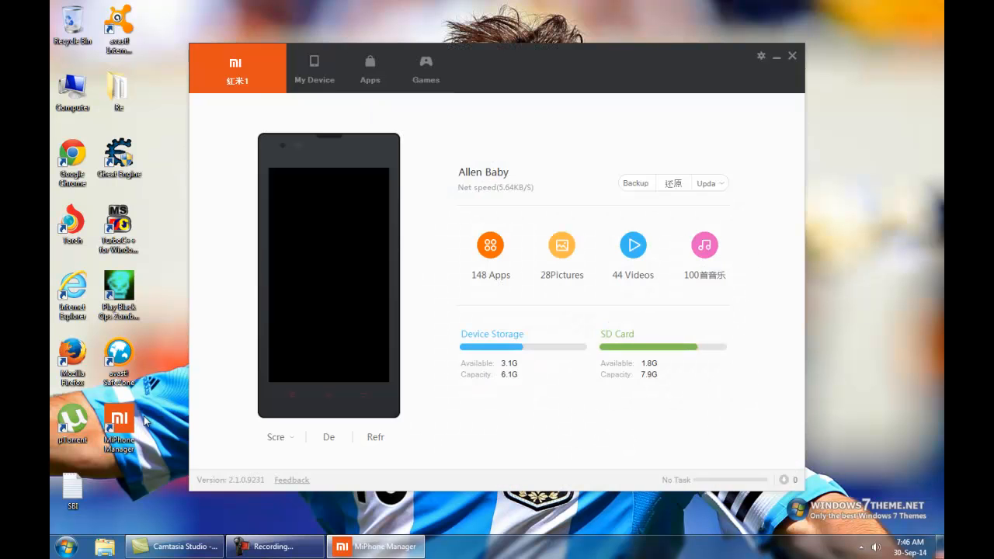
mouse_move(264, 121)
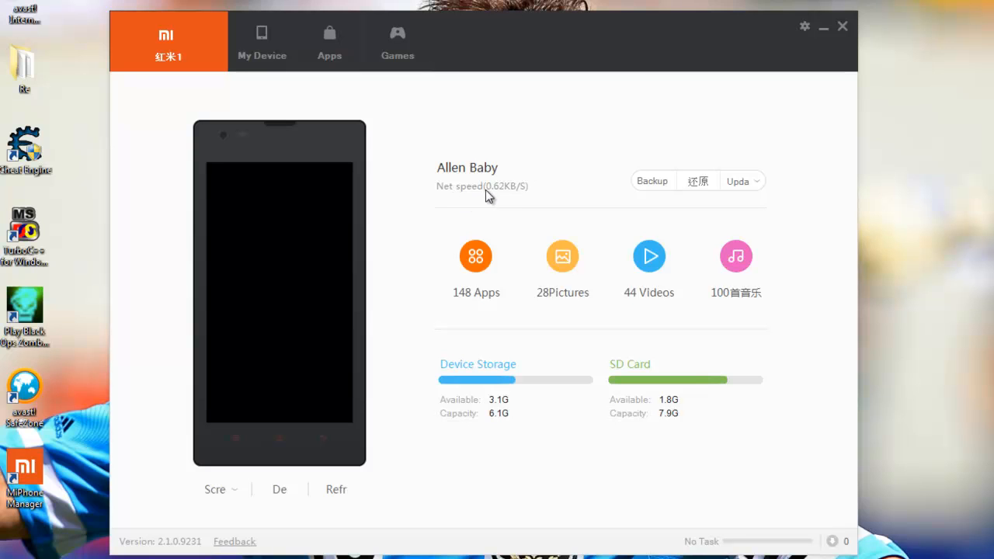
mouse_move(503, 199)
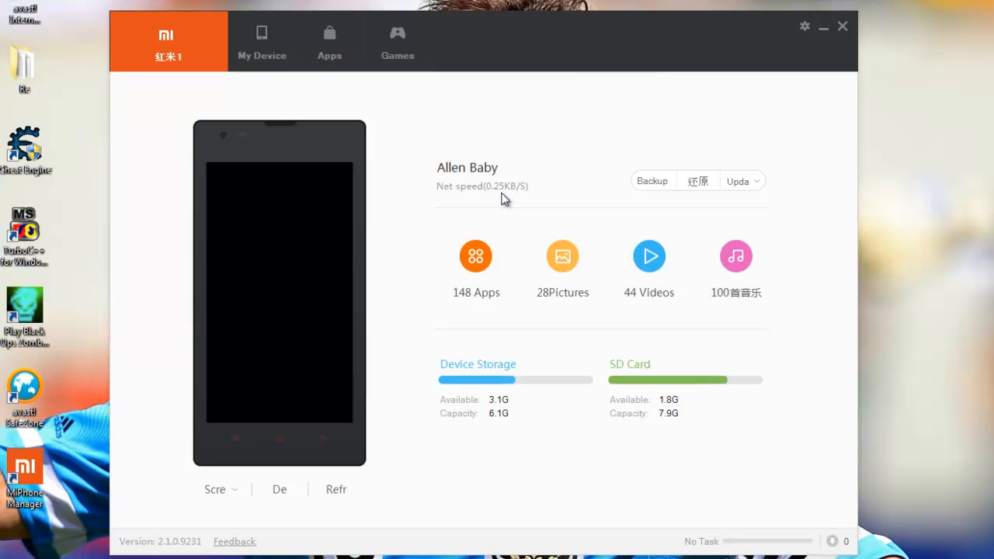
mouse_move(355, 320)
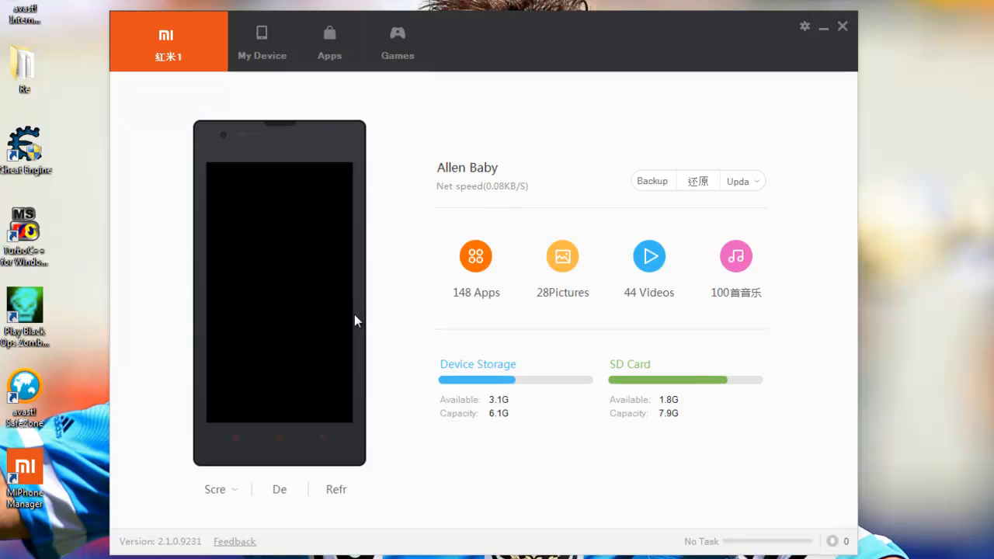
mouse_move(400, 386)
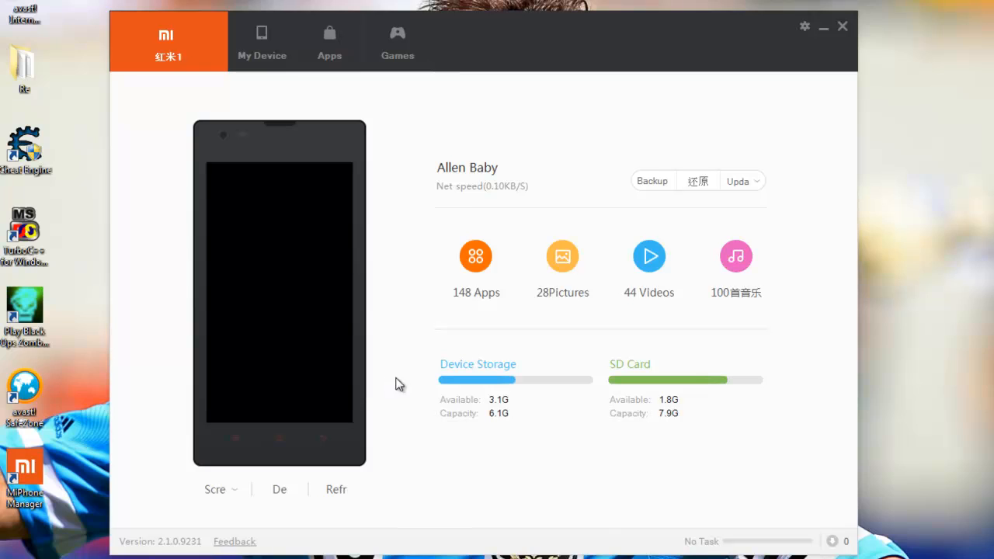
mouse_move(435, 234)
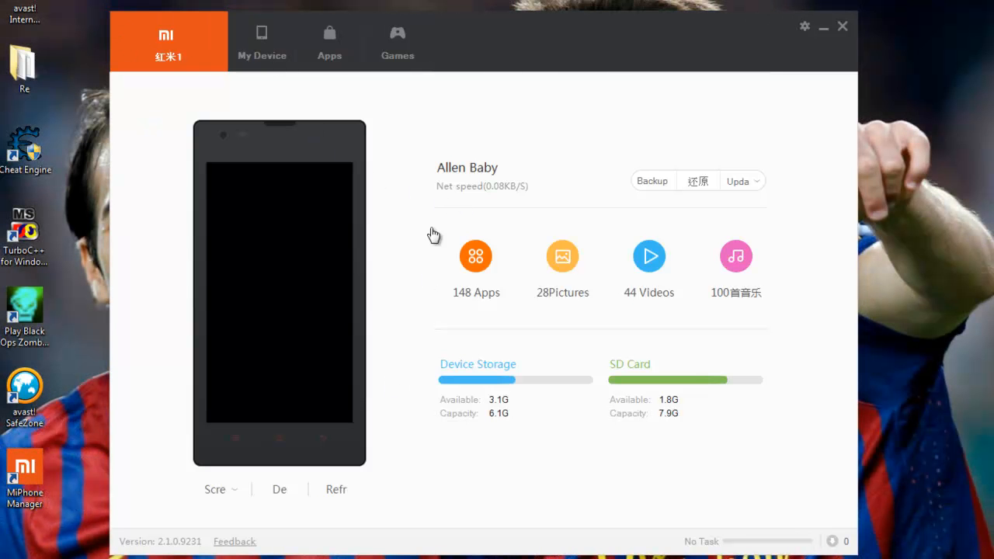
mouse_move(509, 199)
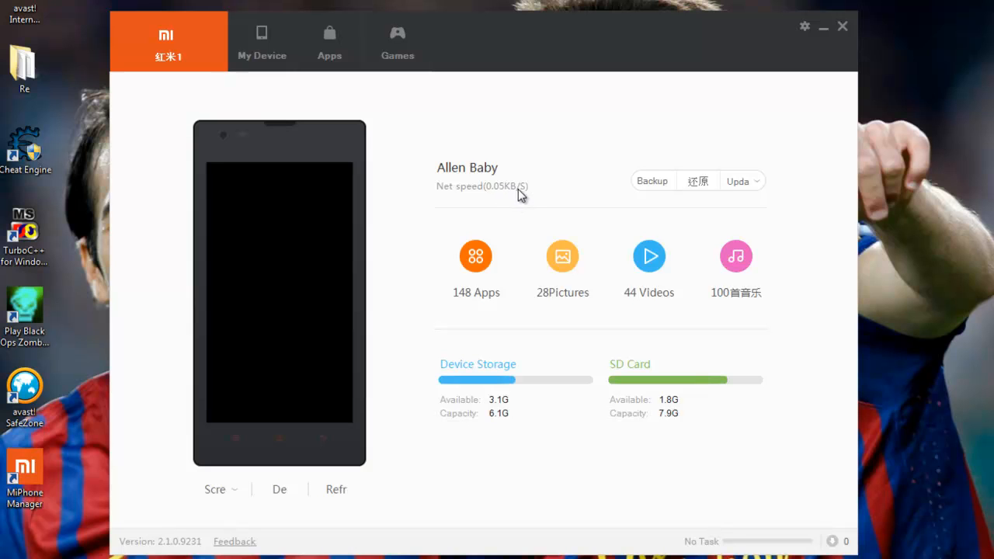
mouse_move(518, 221)
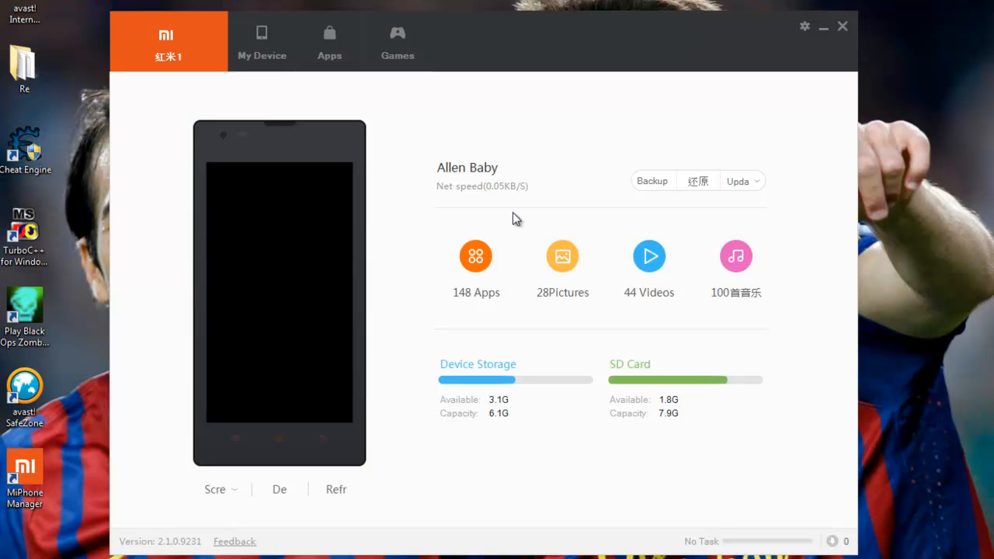
mouse_move(268, 146)
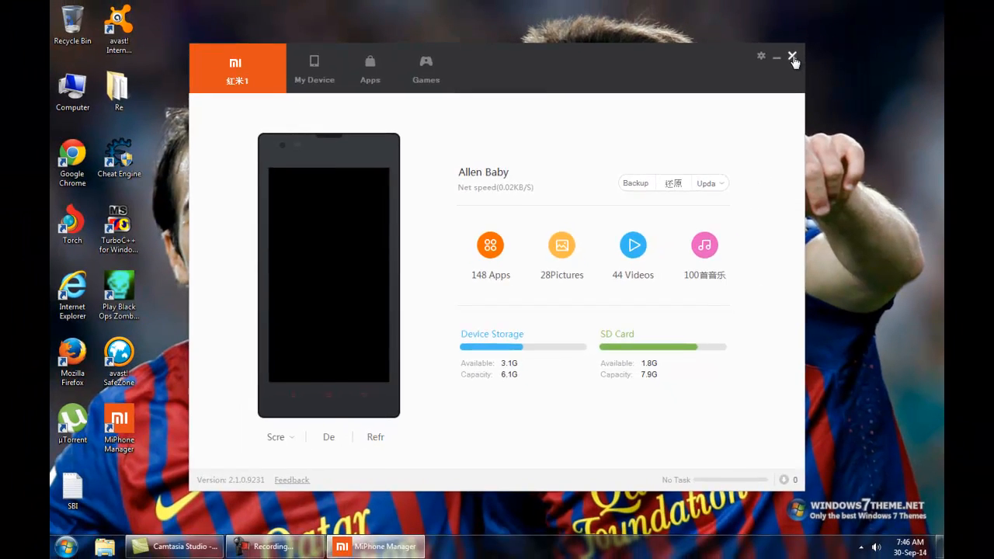
- Close the manager and open MiPhoneManagerEnglish.zip in WinRAR, dismissing the evaluation notice
click(792, 56)
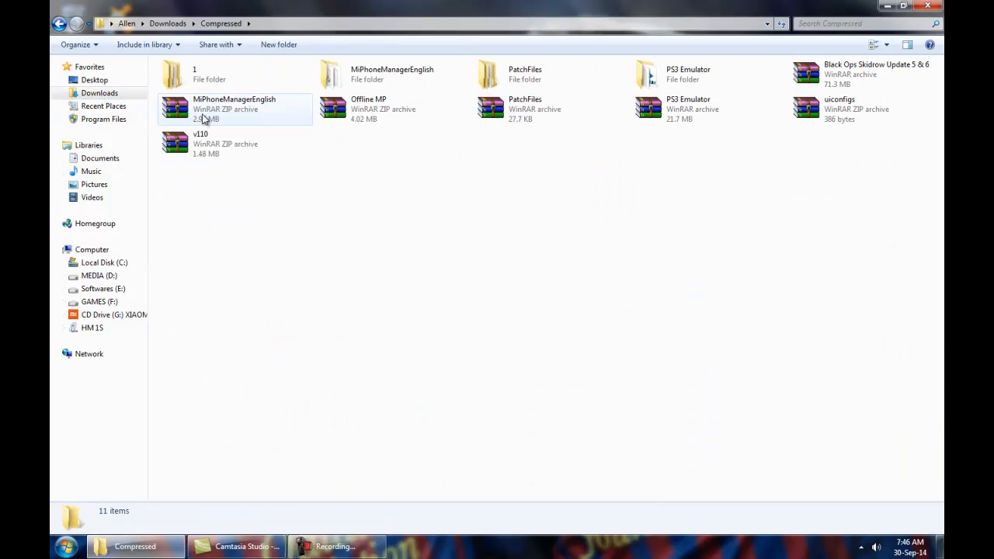
click(233, 109)
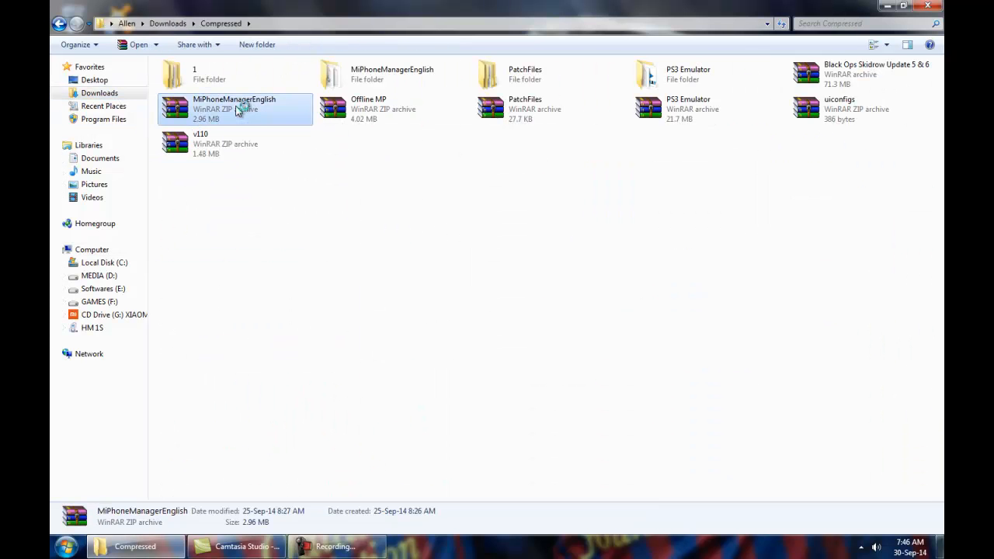
double_click(233, 109)
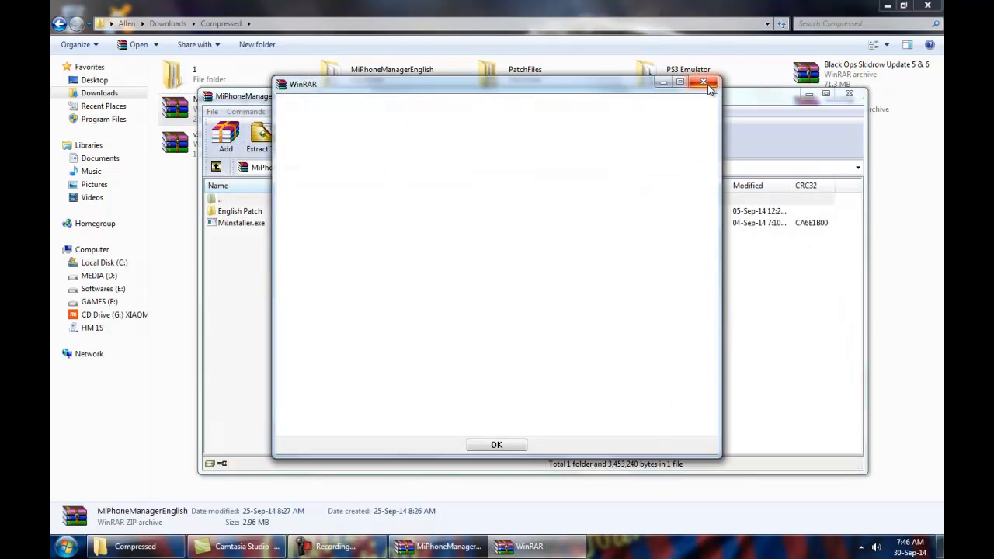
click(497, 444)
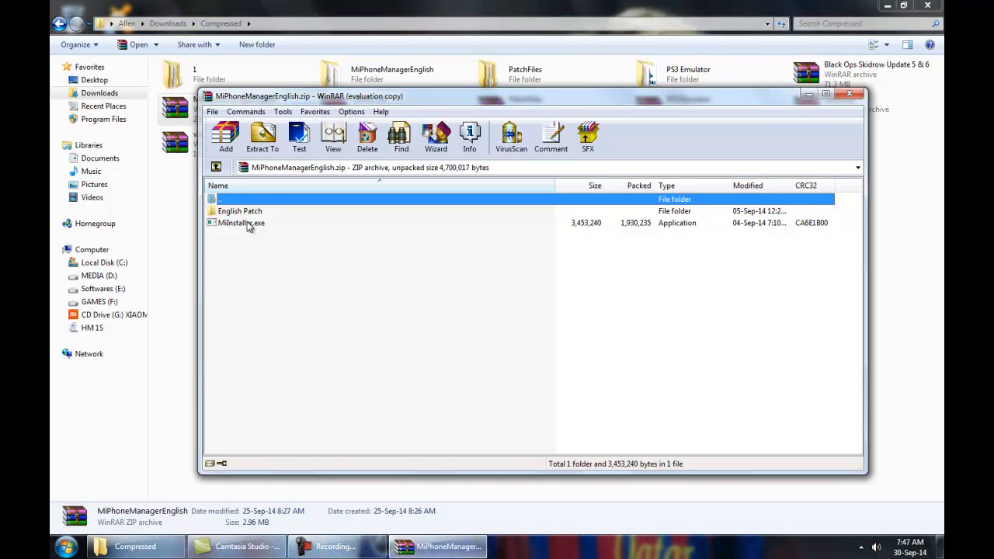
- Run MiInstaller.exe from inside the archive to reach the installer's welcome screen
double_click(242, 224)
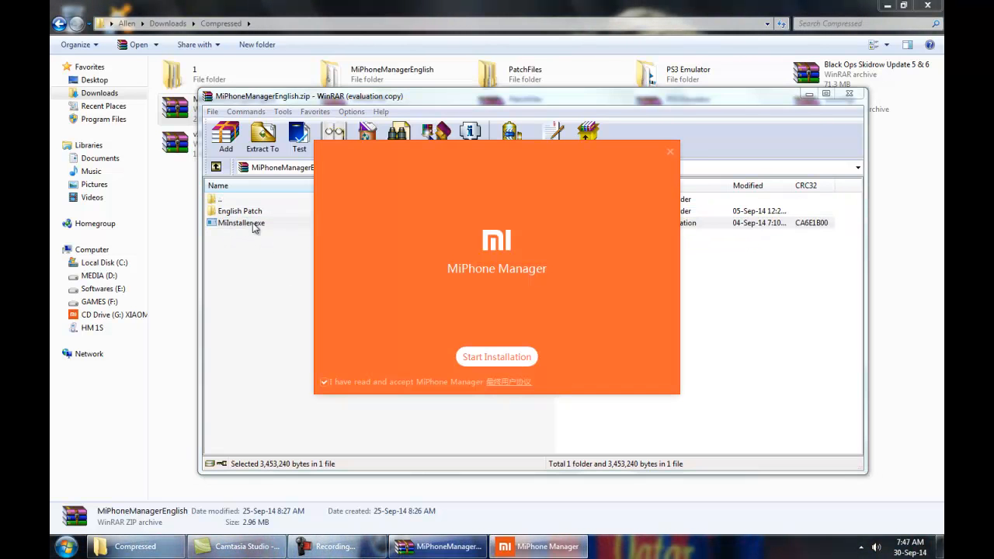
mouse_move(354, 360)
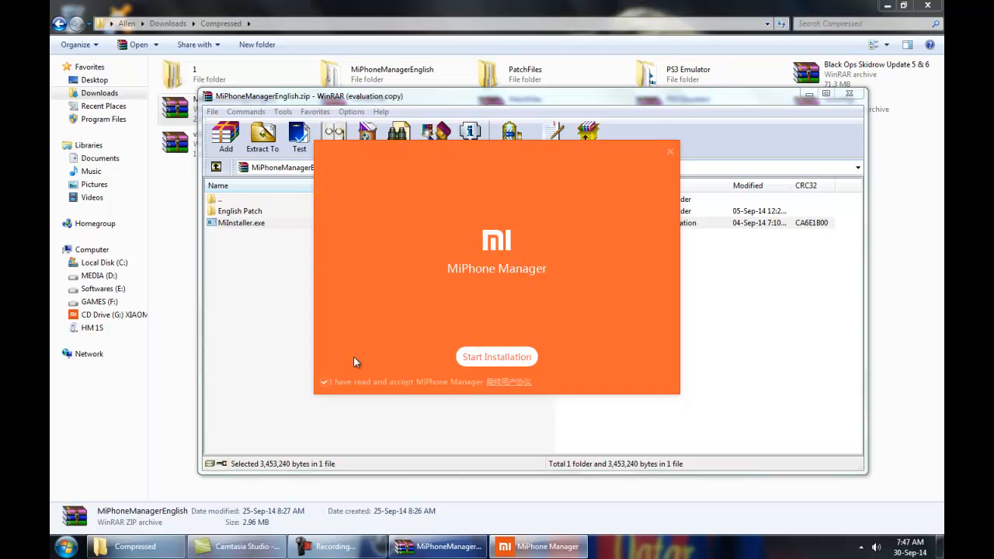
mouse_move(499, 268)
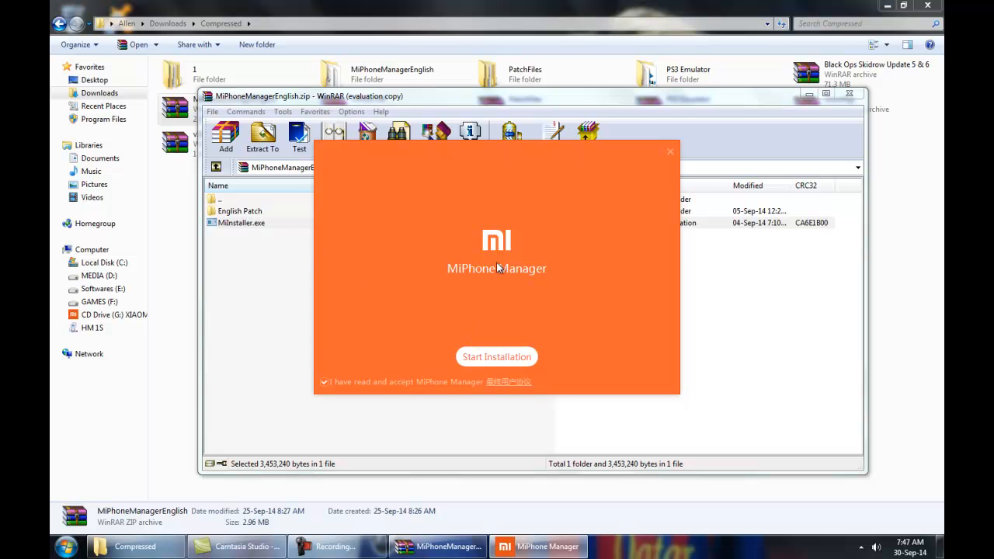
mouse_move(497, 357)
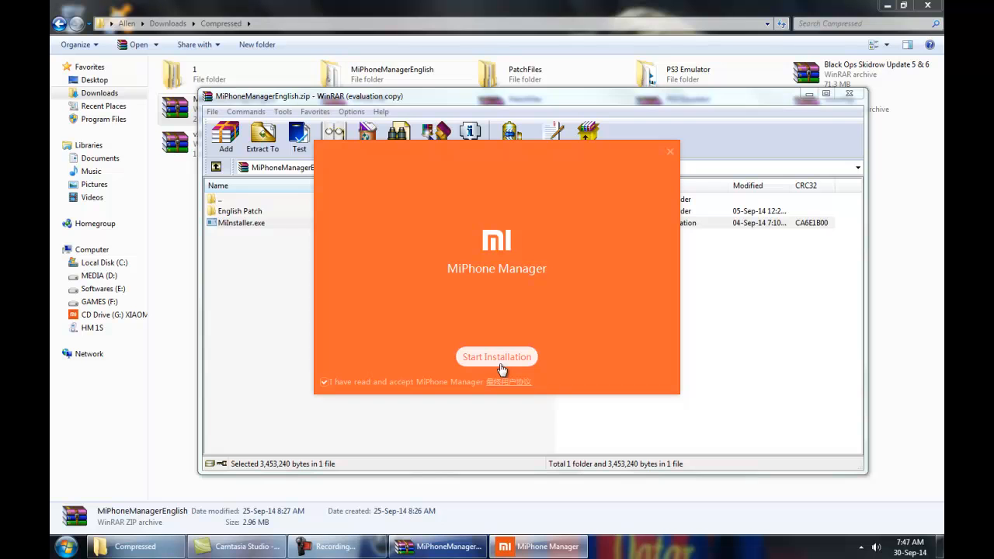
mouse_move(650, 174)
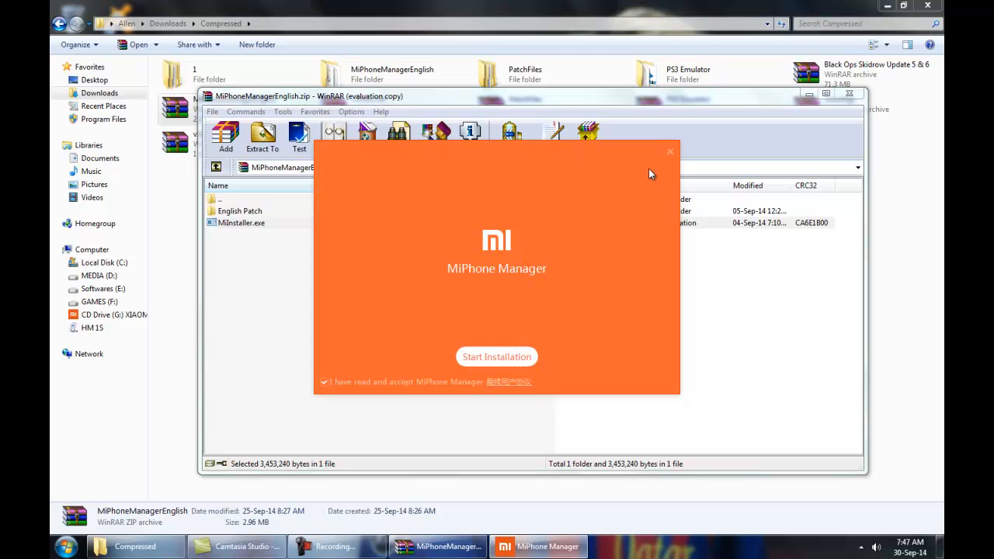
mouse_move(497, 356)
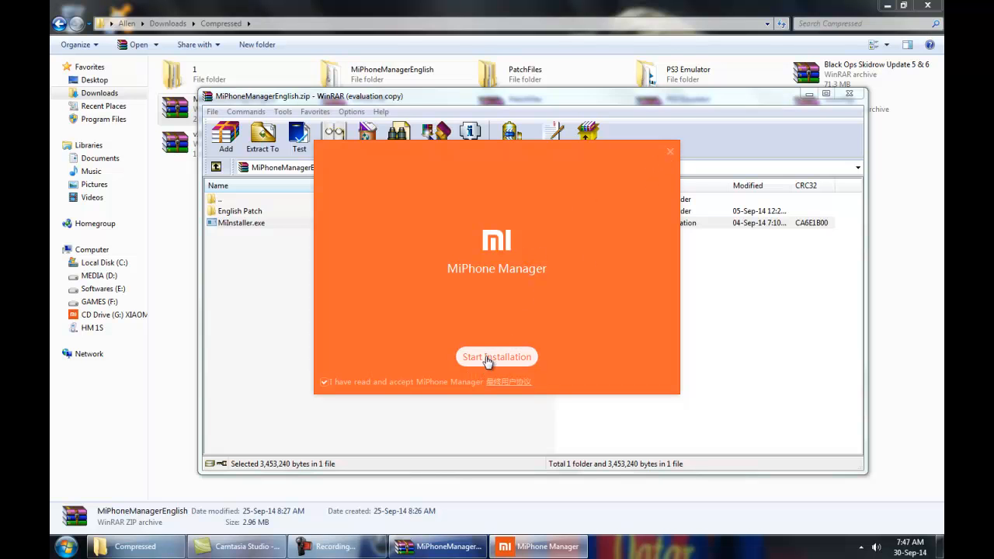
mouse_move(671, 152)
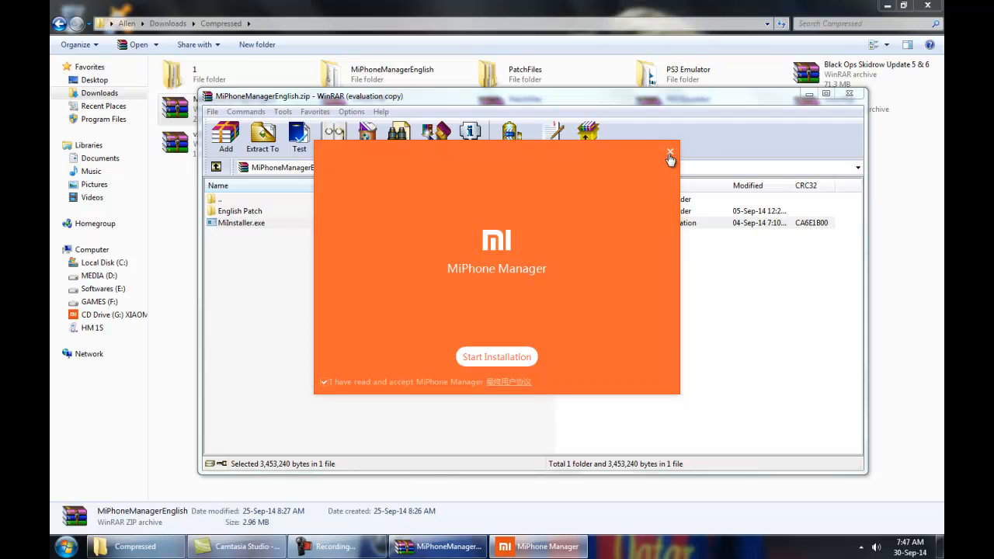
- Close the installer and open the English Patch folder listing mres.dll, skin.res and uiconfigs
click(671, 152)
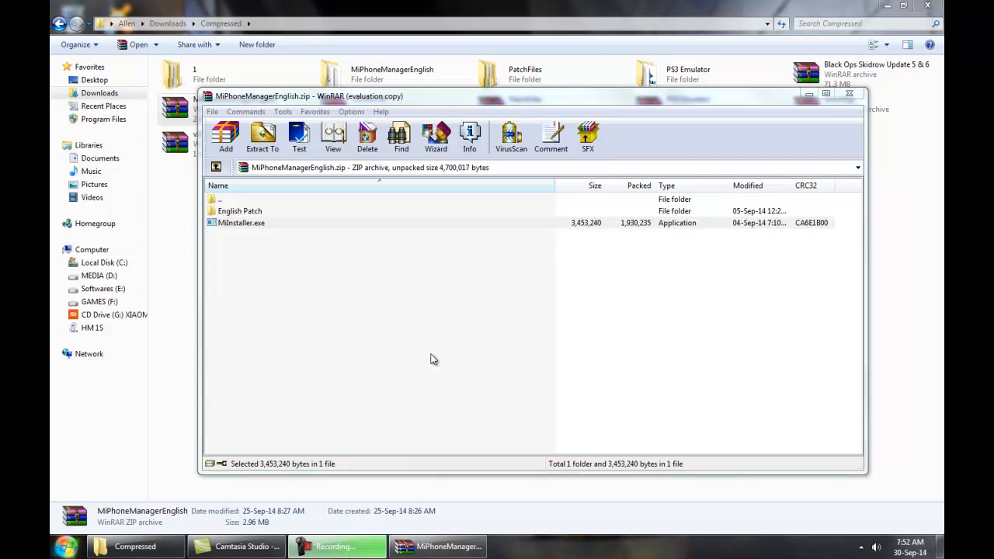
mouse_move(370, 325)
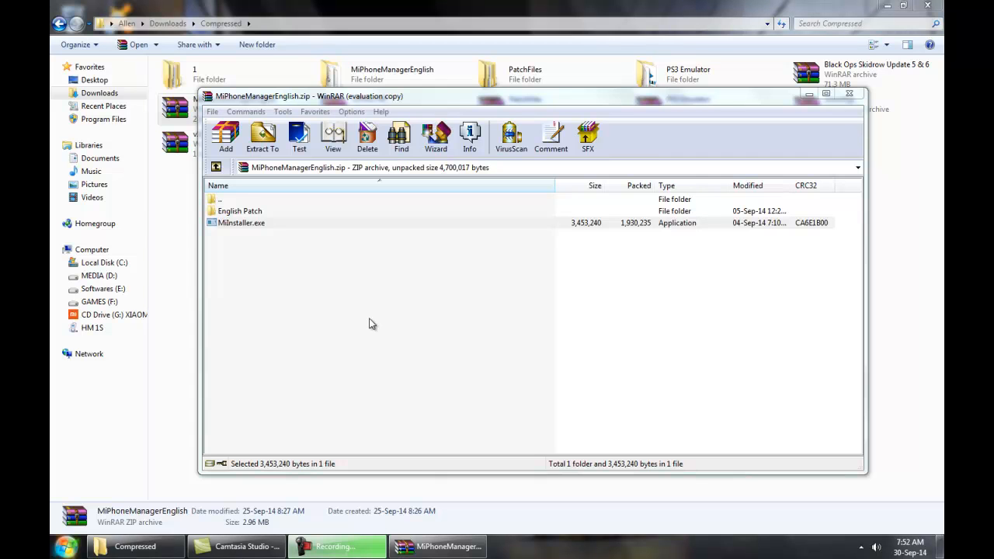
mouse_move(805, 54)
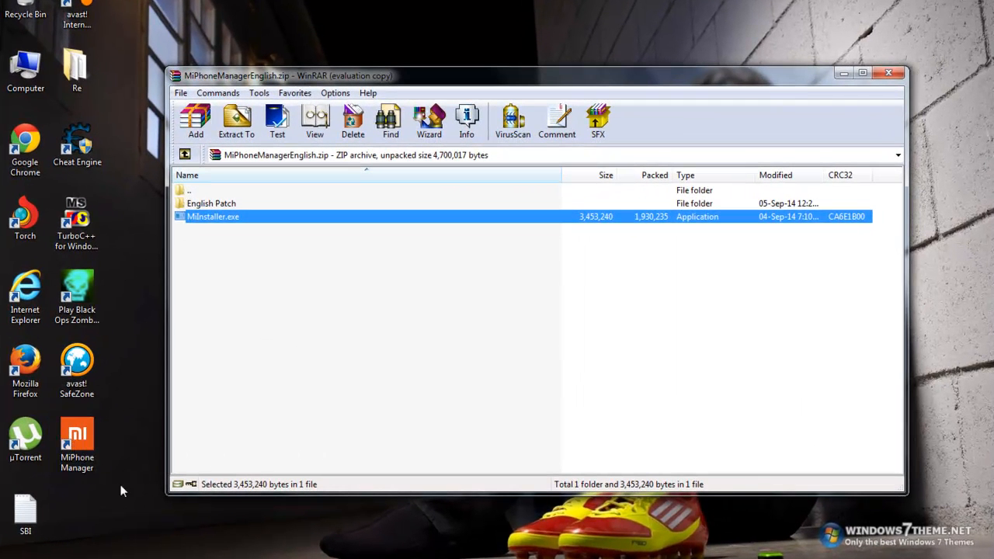
mouse_move(236, 227)
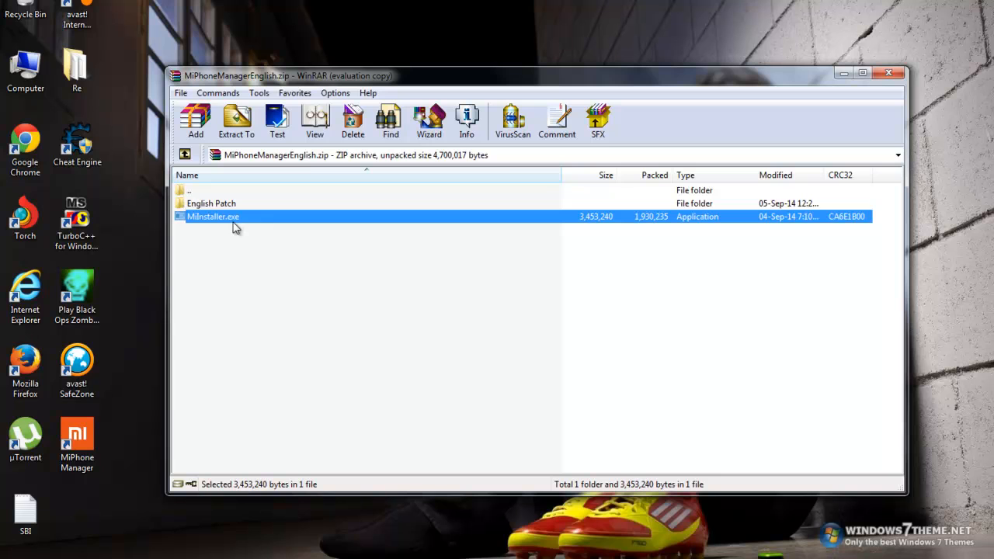
mouse_move(219, 214)
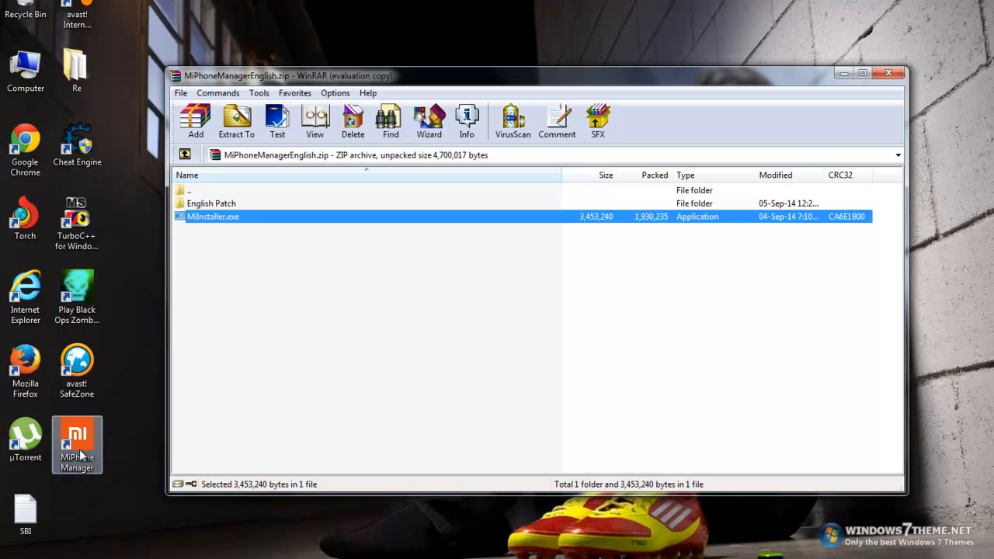
mouse_move(163, 422)
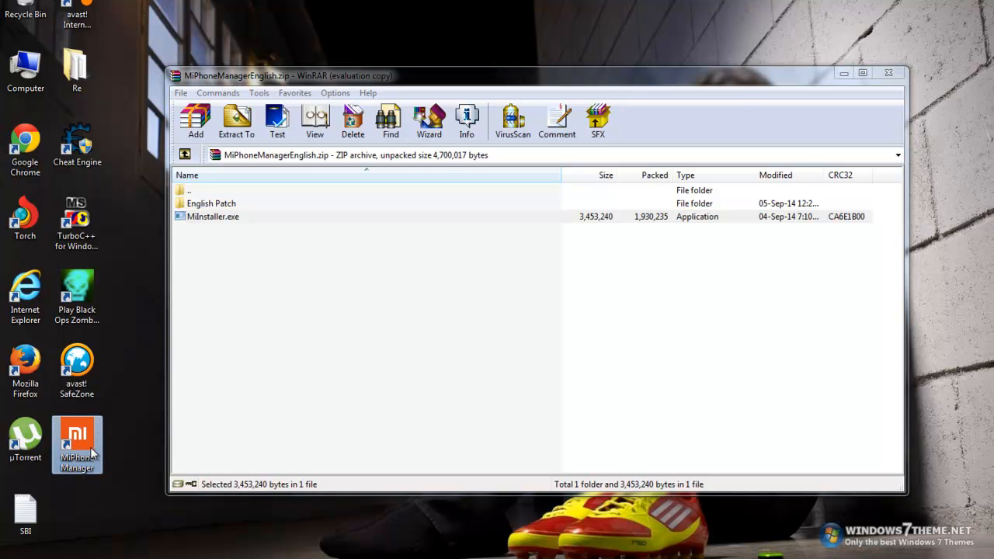
mouse_move(78, 443)
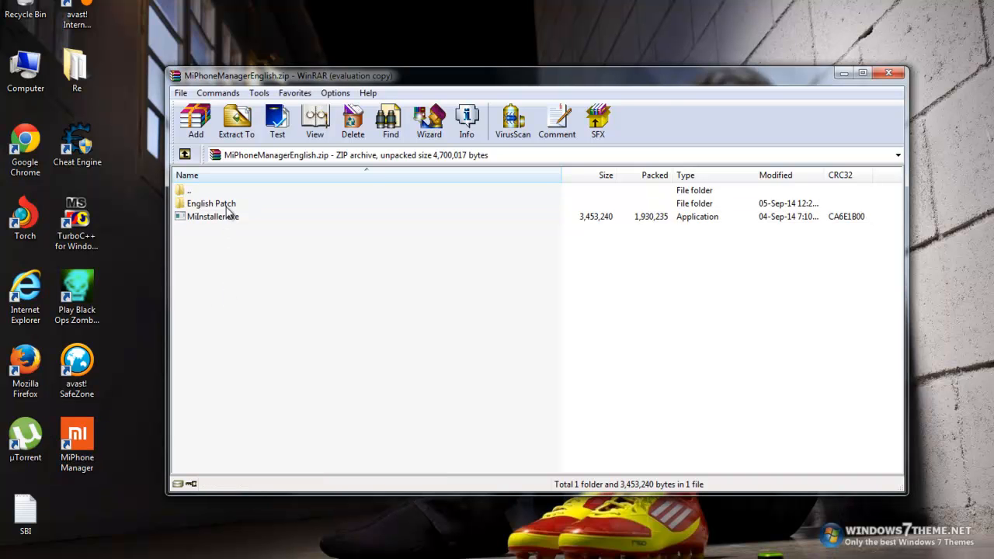
double_click(211, 202)
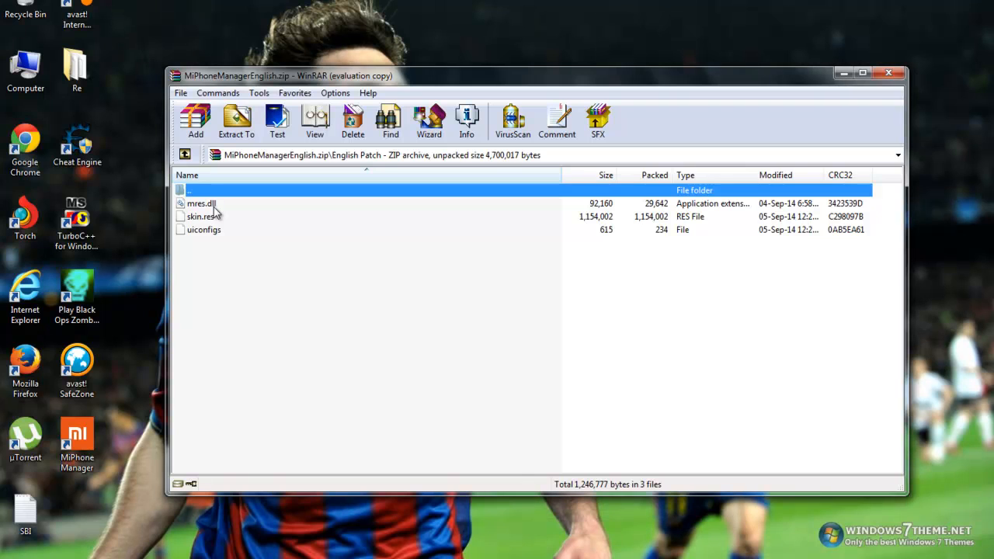
mouse_move(211, 216)
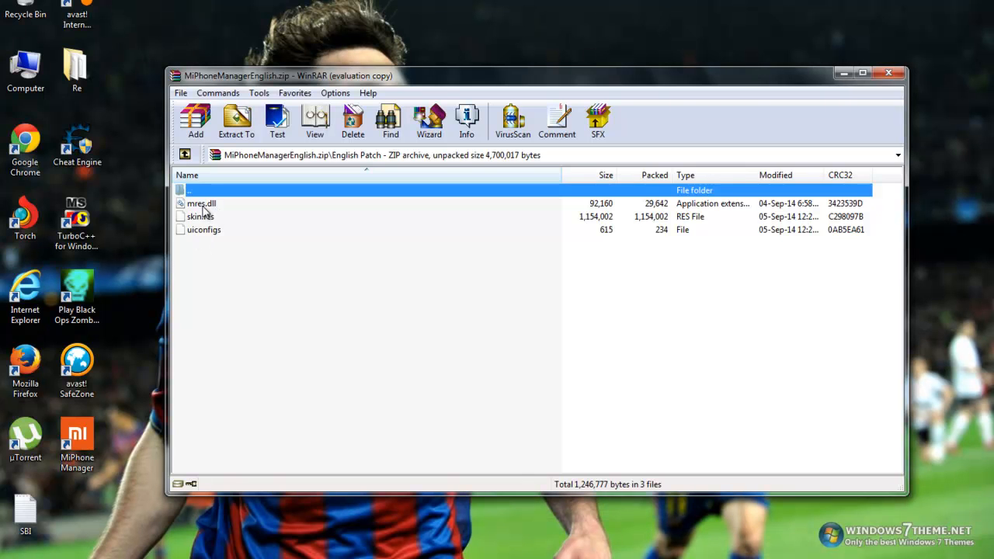
mouse_move(198, 225)
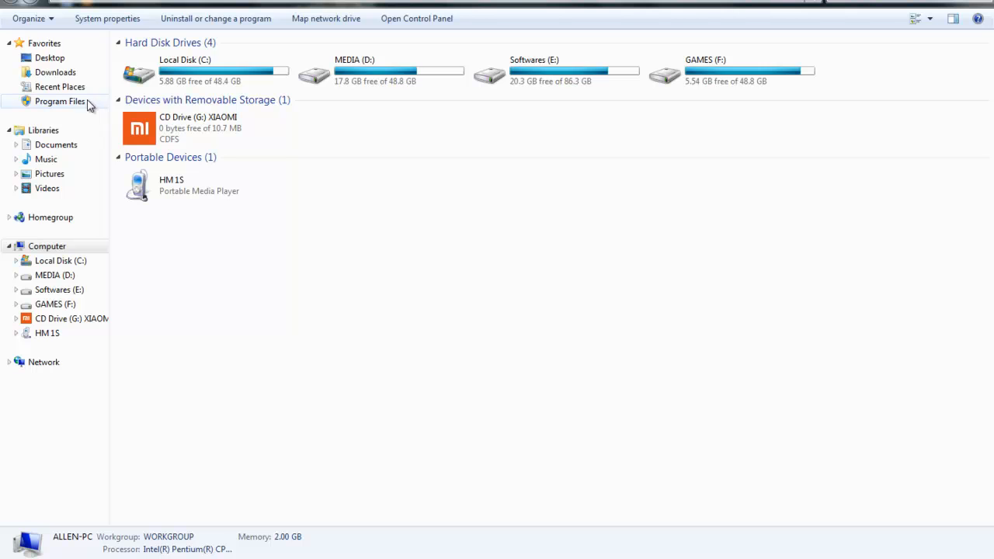
click(56, 71)
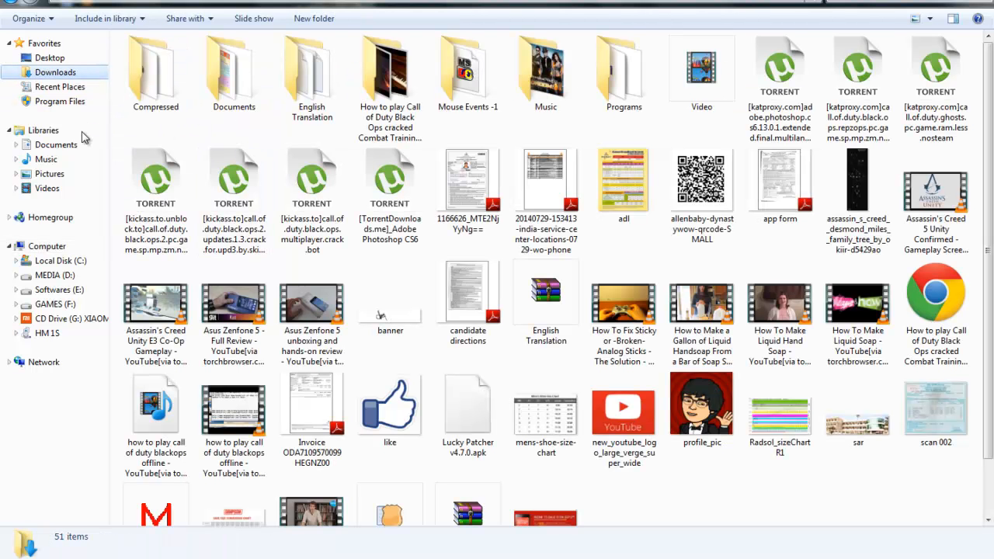
click(59, 100)
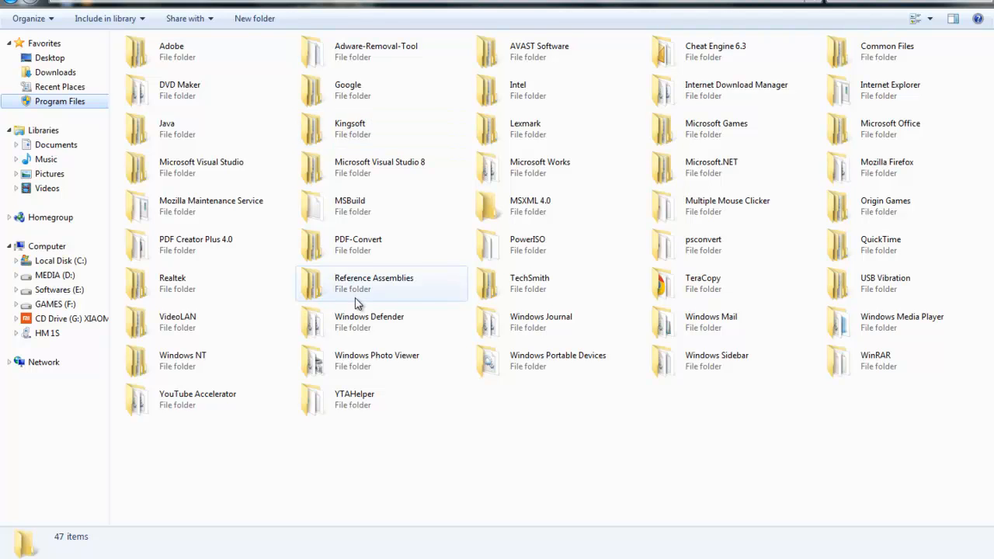
click(715, 127)
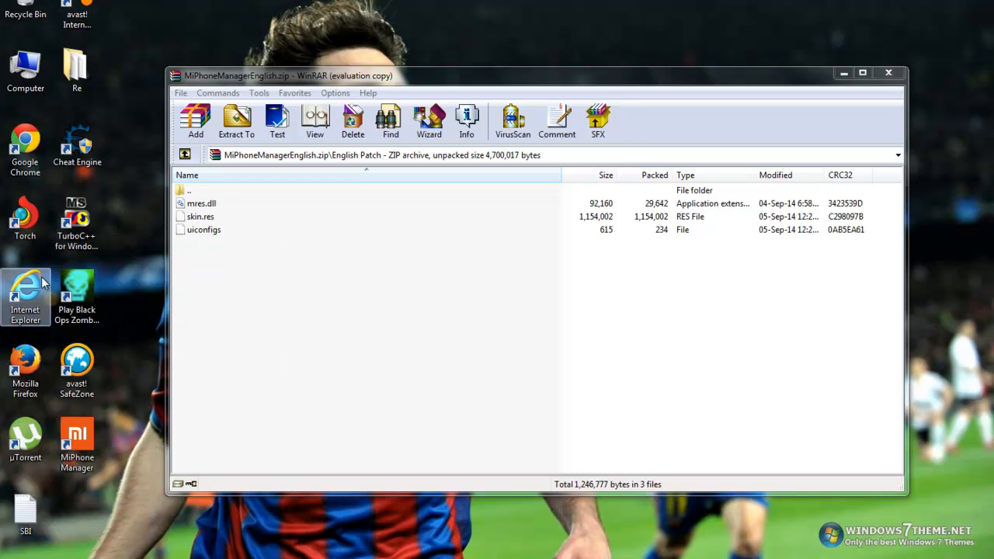
- Open AppData\Local\MiPhoneManager\main via Run and show its files as tiles
key(win+r)
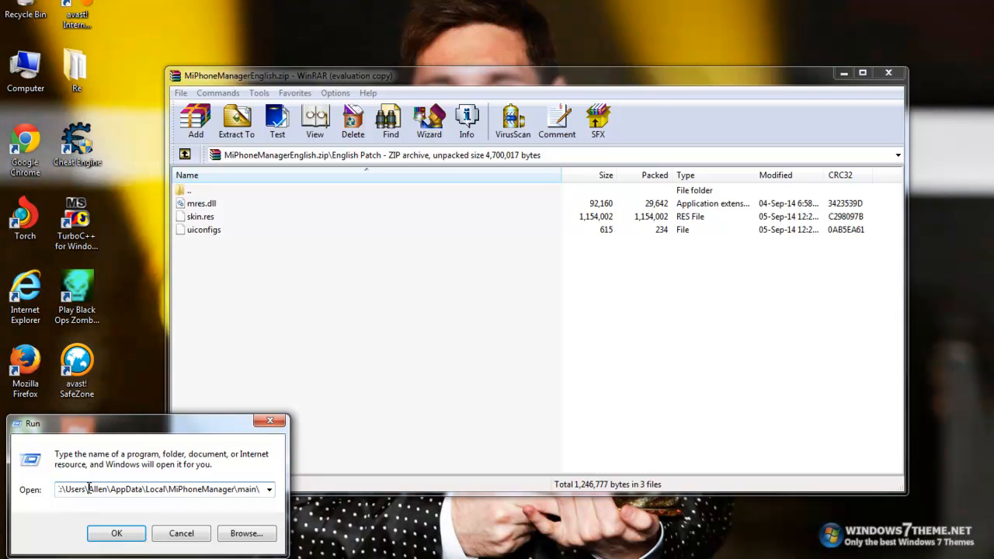
double_click(96, 489)
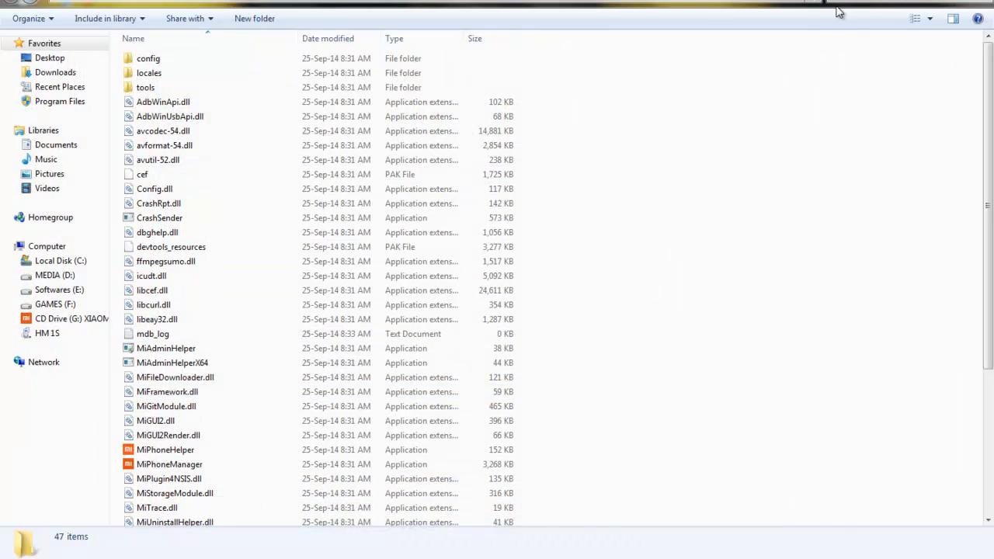
click(917, 19)
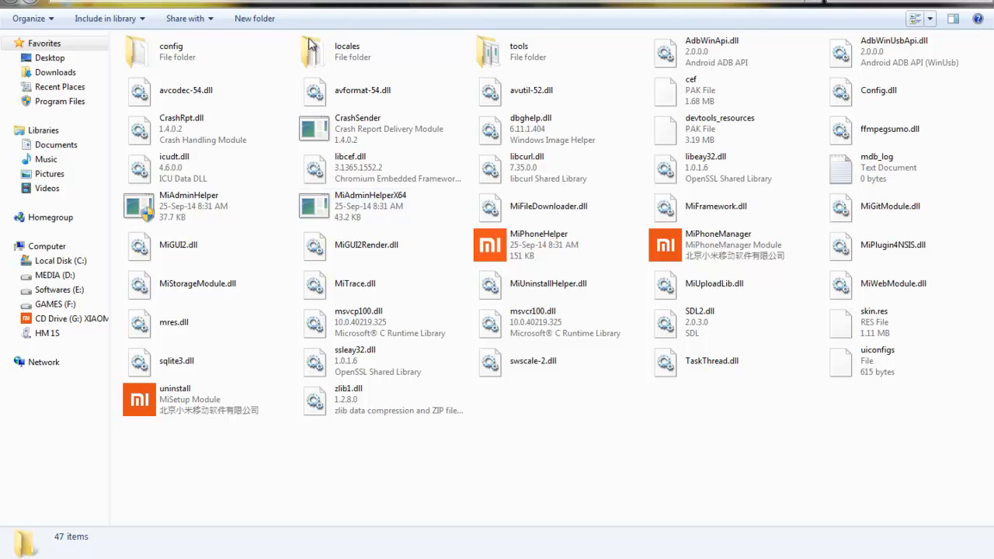
mouse_move(482, 444)
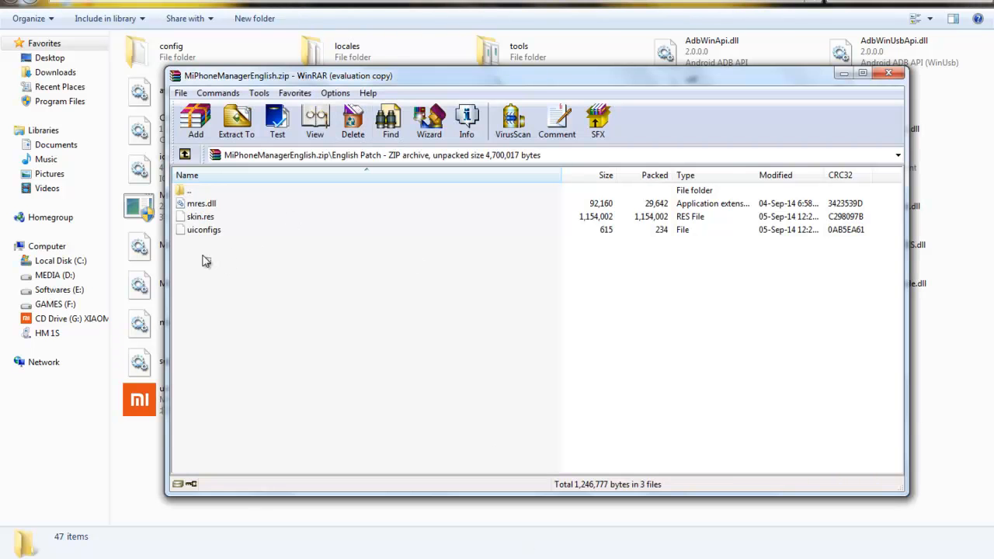
- Select all patch files and move them into the main folder, replacing for all conflicts
key(ctrl+a)
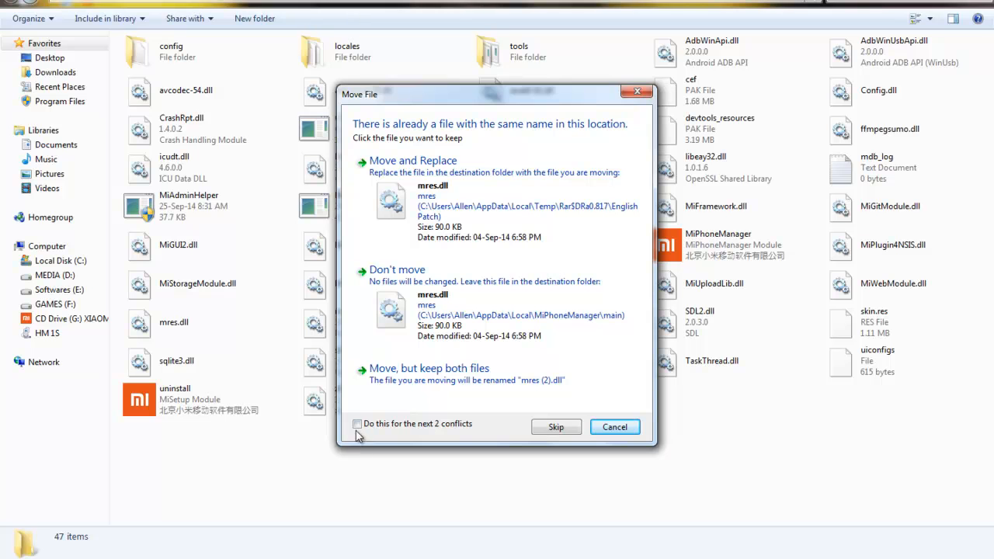
click(357, 422)
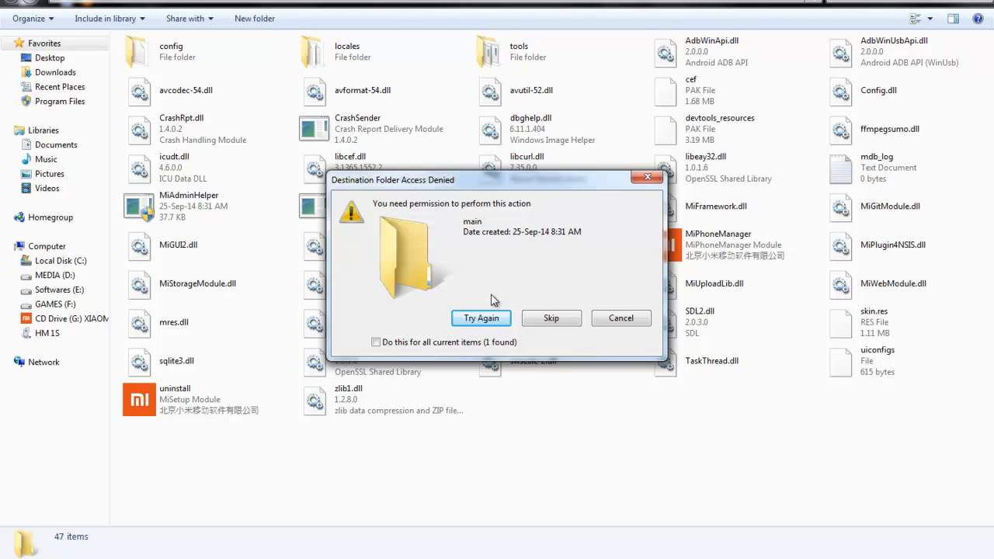
mouse_move(434, 204)
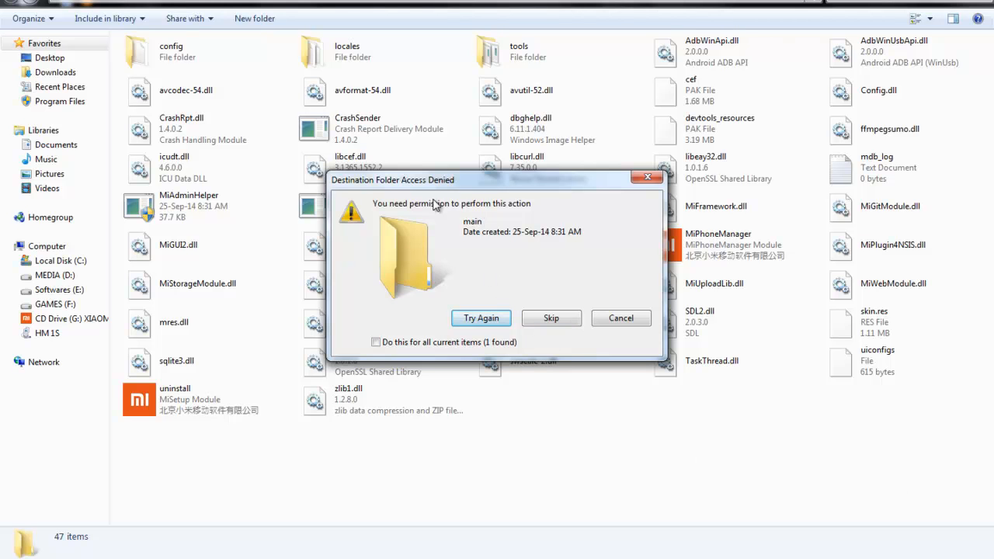
mouse_move(562, 366)
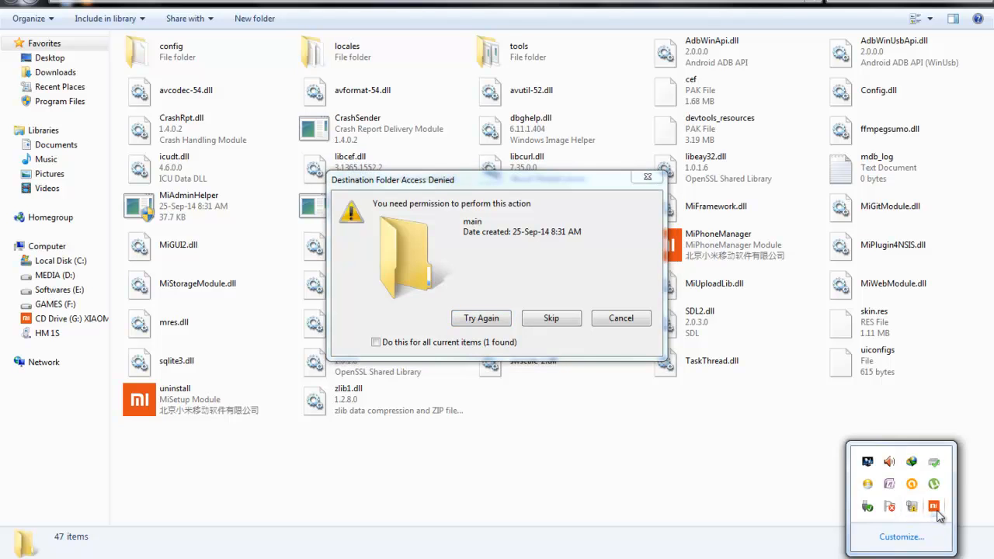
- Retry the access-denied replacement for all current items with administrator permission
right_click(935, 507)
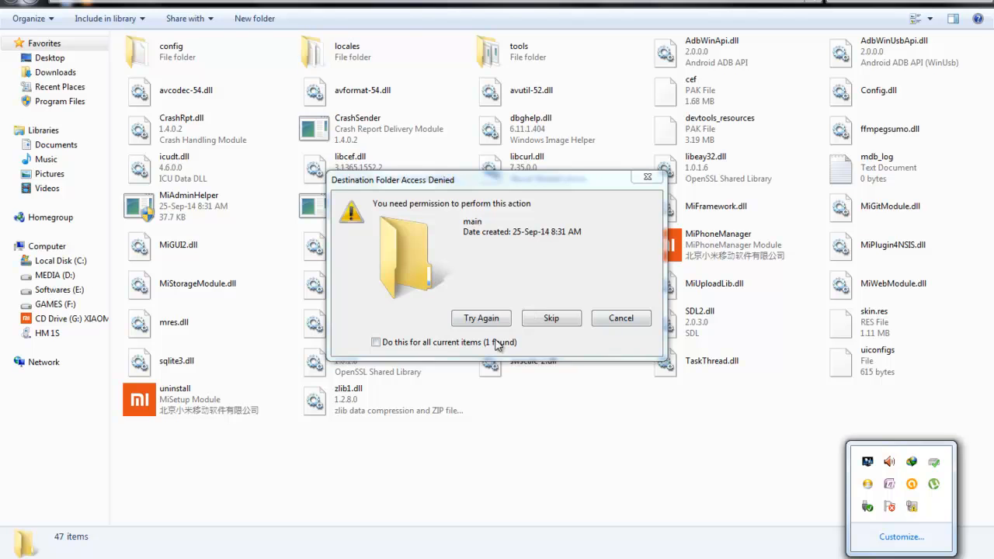
click(482, 317)
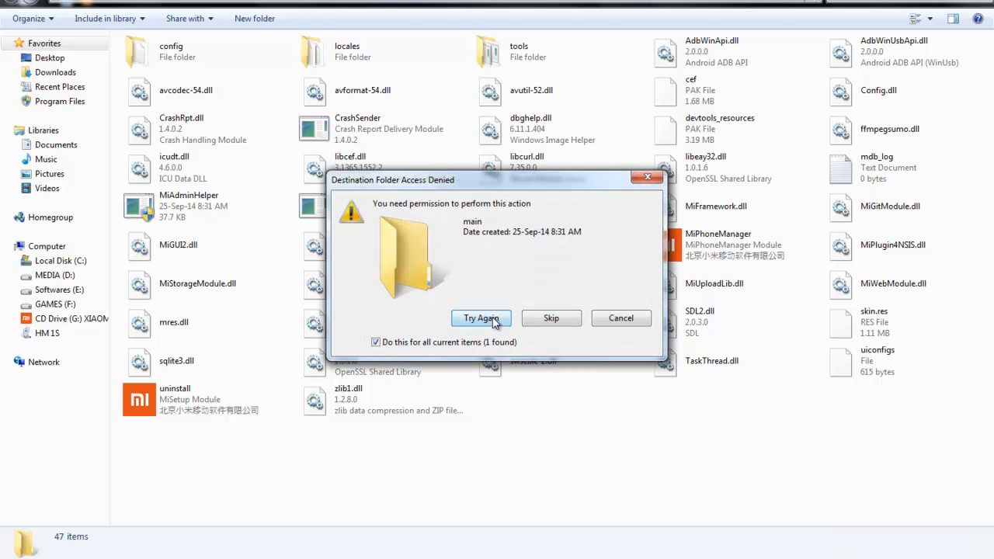
click(376, 342)
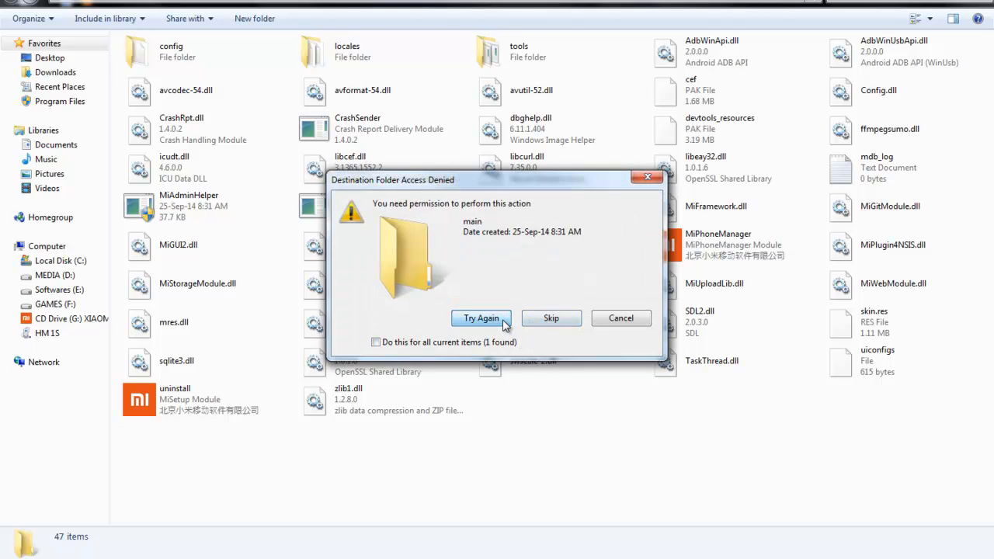
click(481, 317)
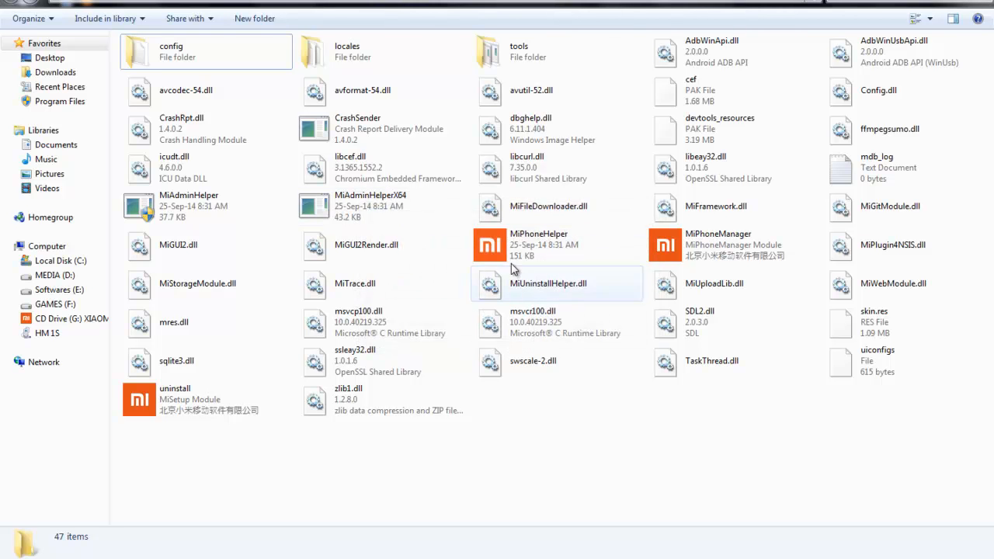
mouse_move(513, 267)
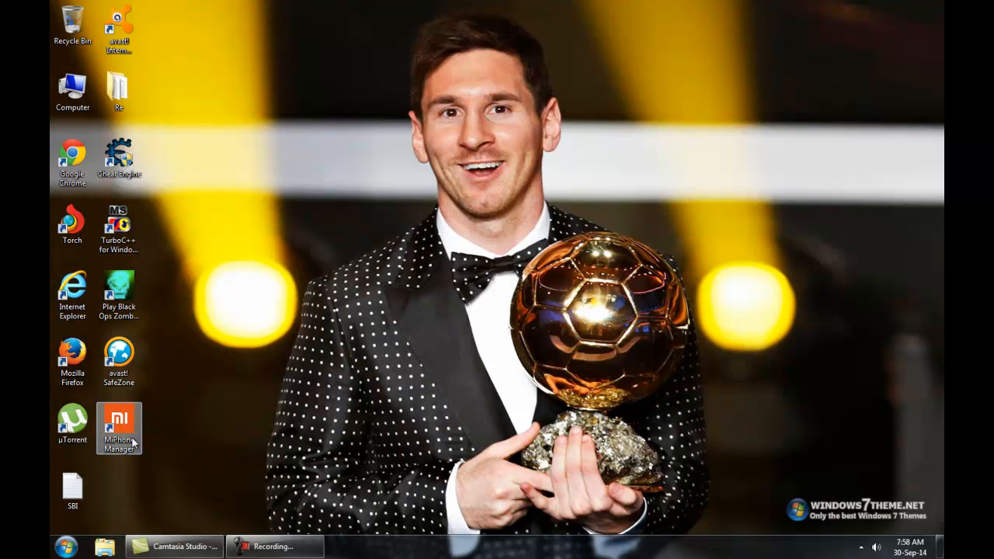
- Relaunch the patched MiPhone Manager and check the phone page now shows in English
double_click(118, 423)
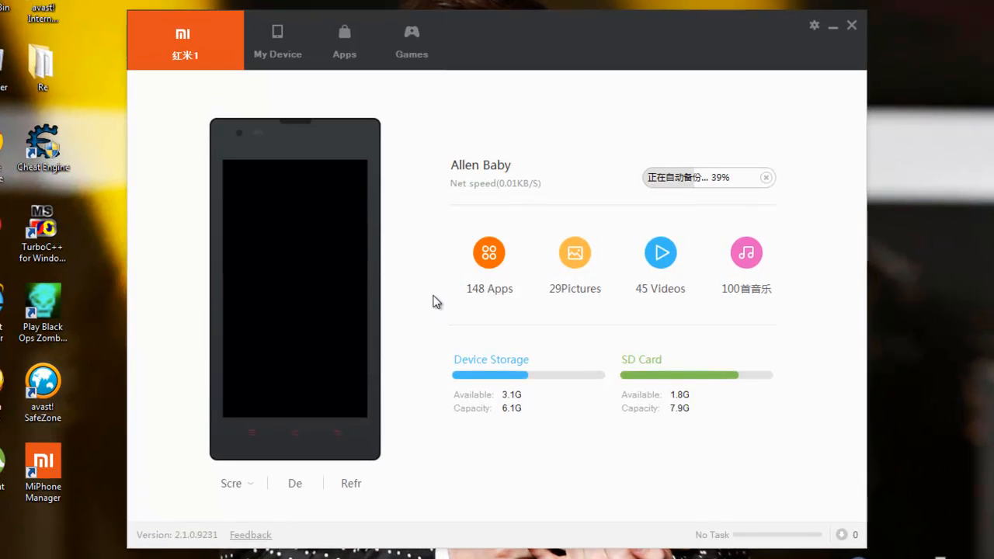
mouse_move(195, 152)
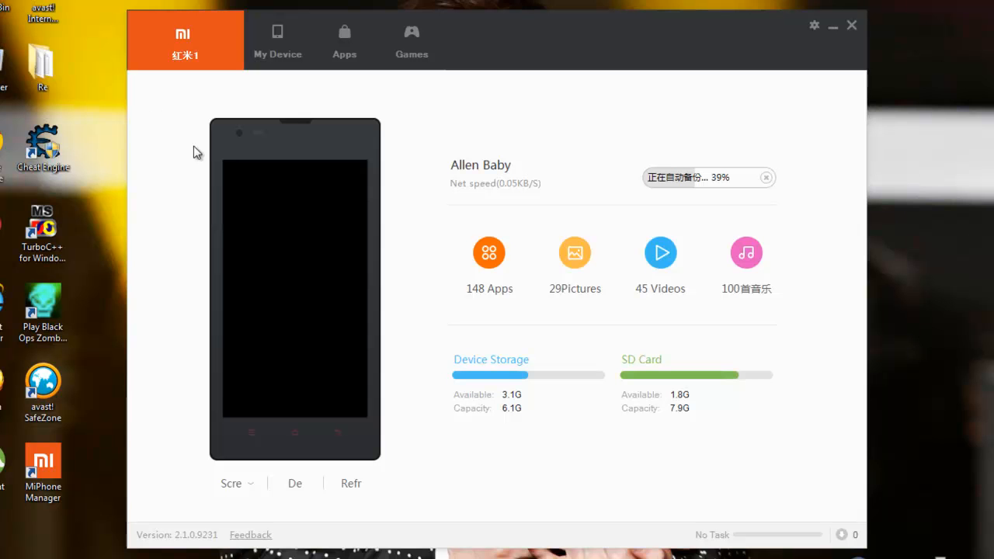
mouse_move(230, 127)
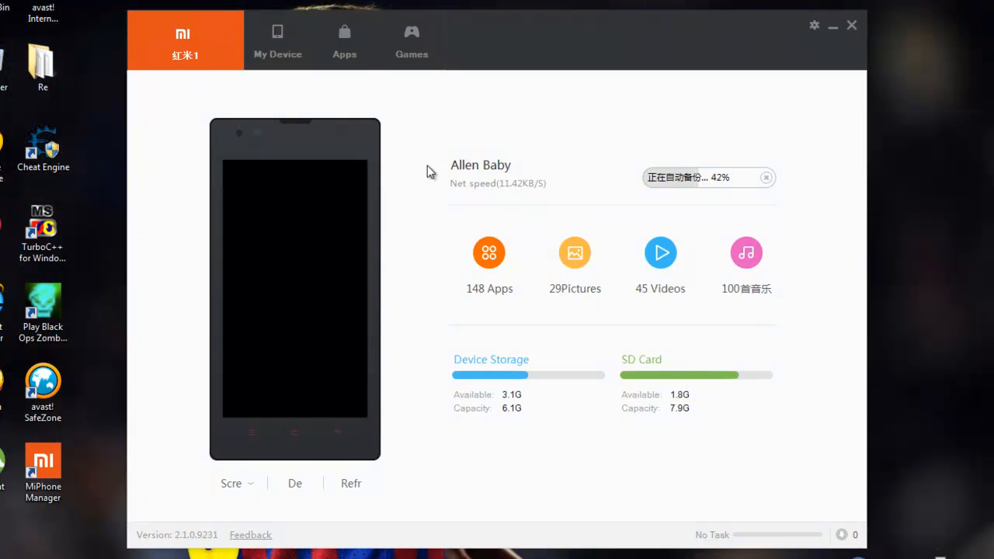
mouse_move(261, 448)
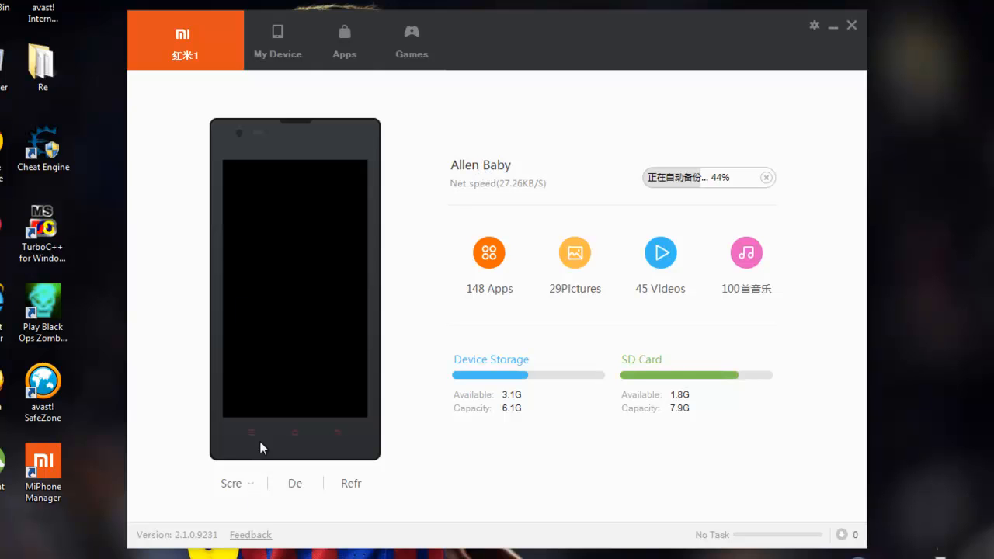
mouse_move(340, 333)
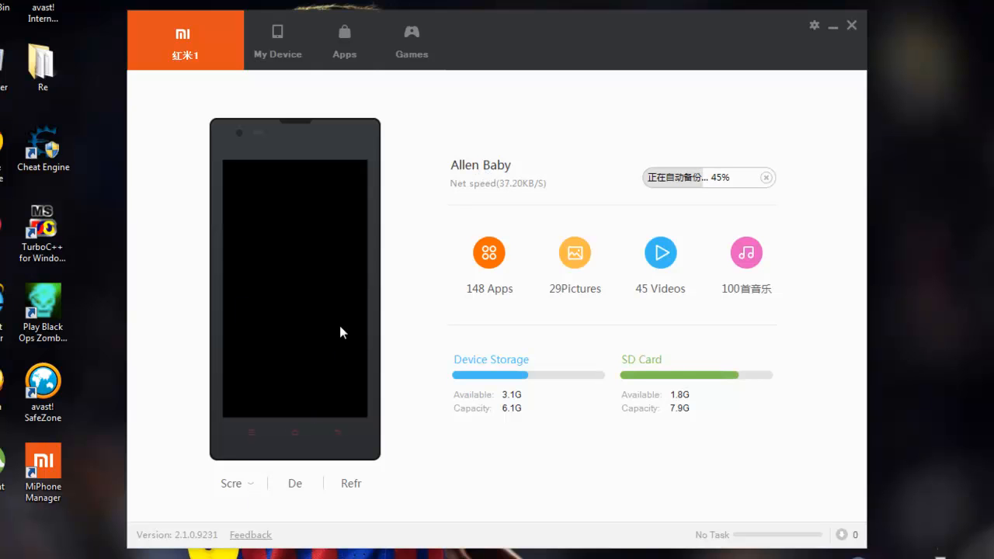